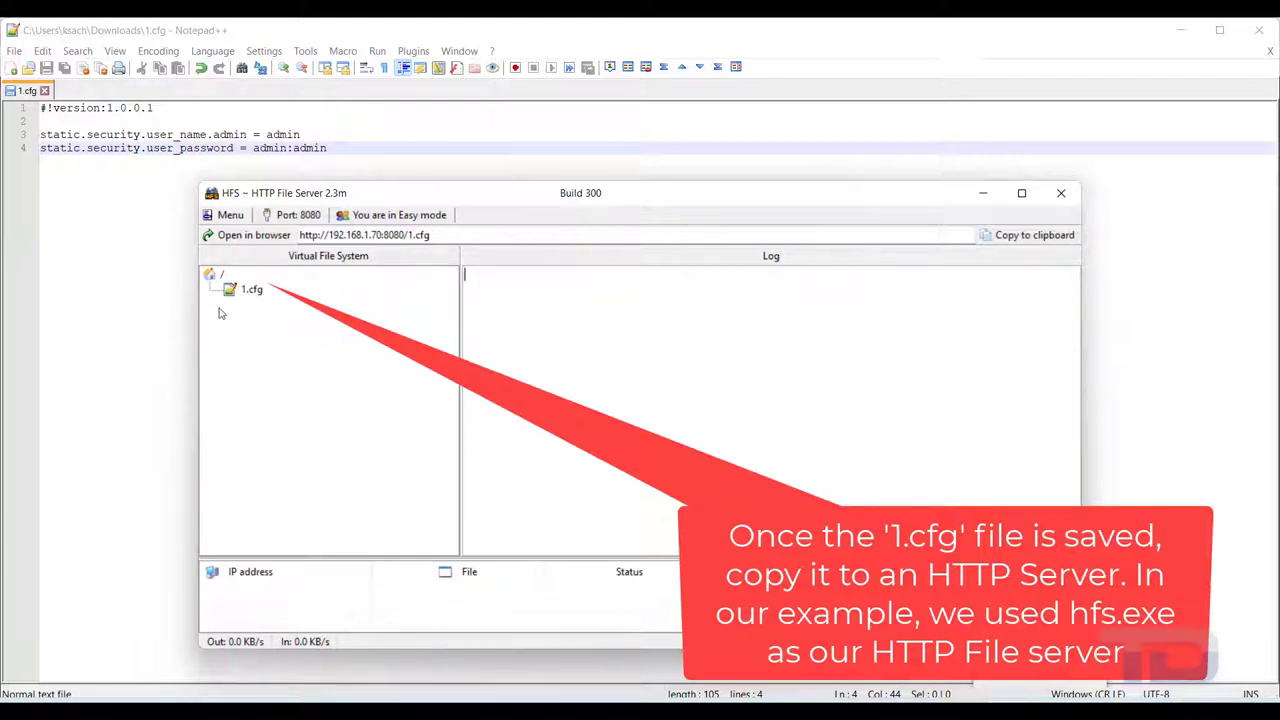
pyautogui.moveTo(248, 292)
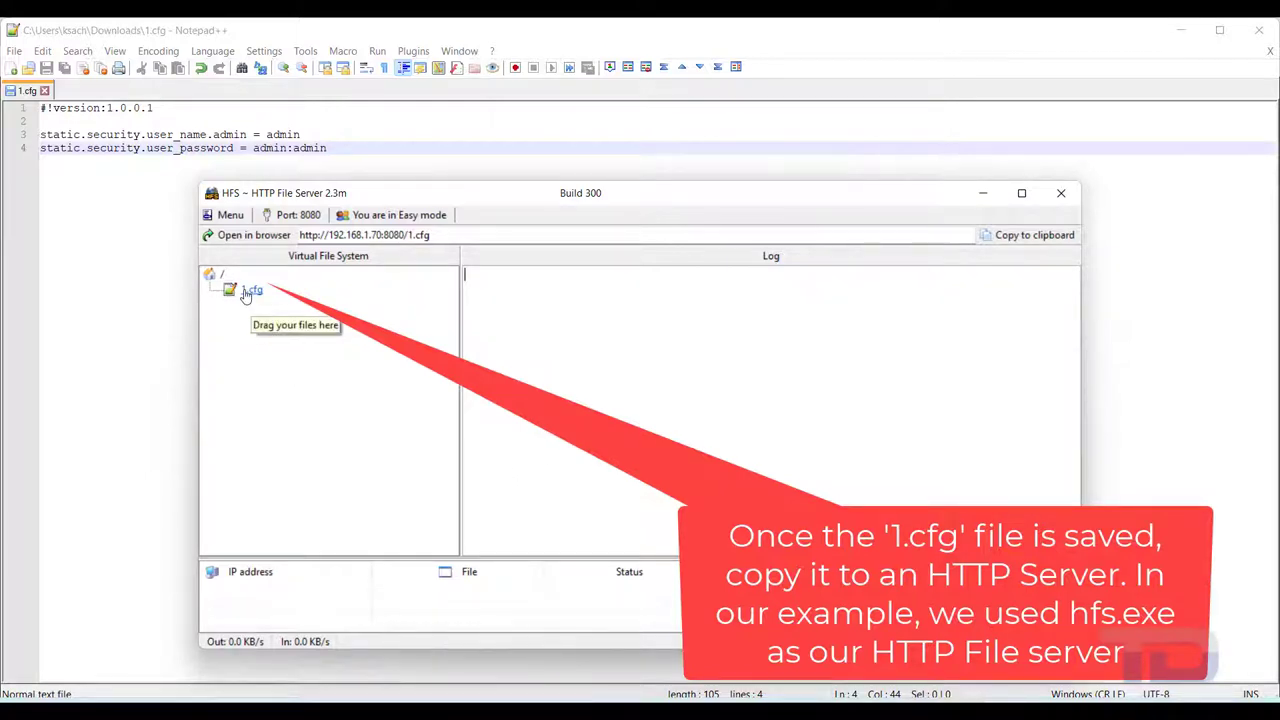
pyautogui.moveTo(250, 290)
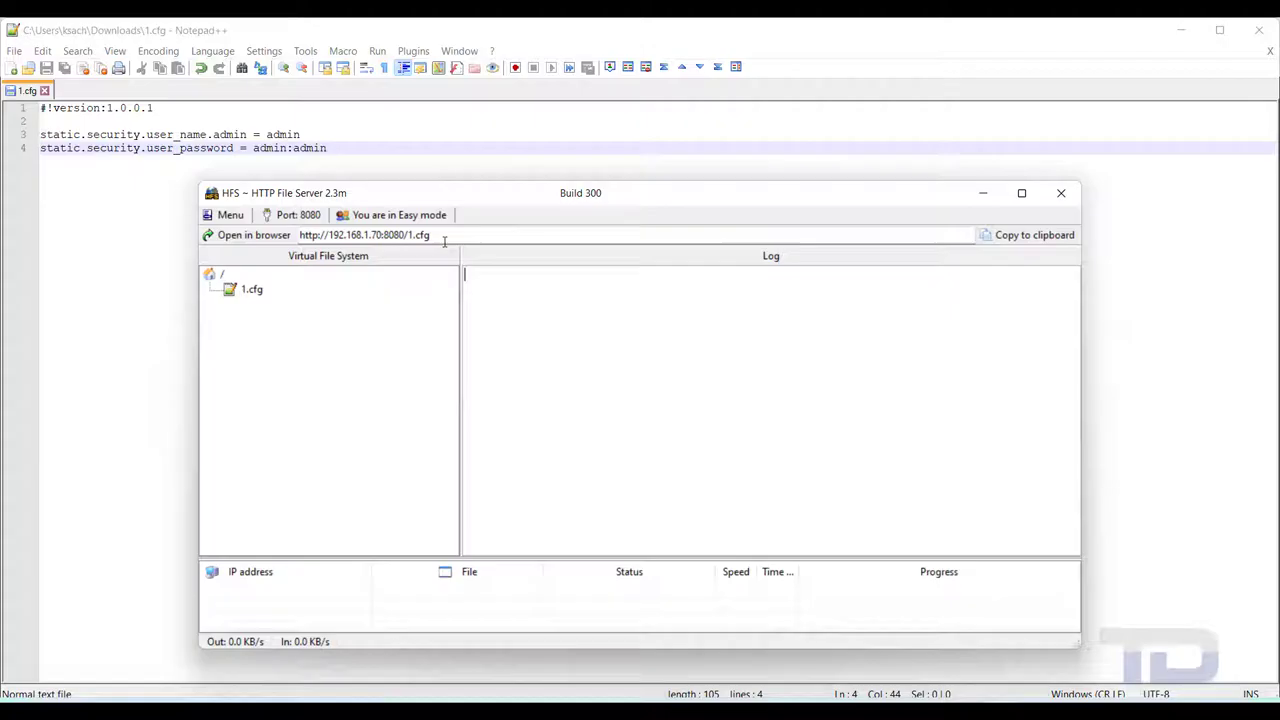
pyautogui.tripleClick(364, 234)
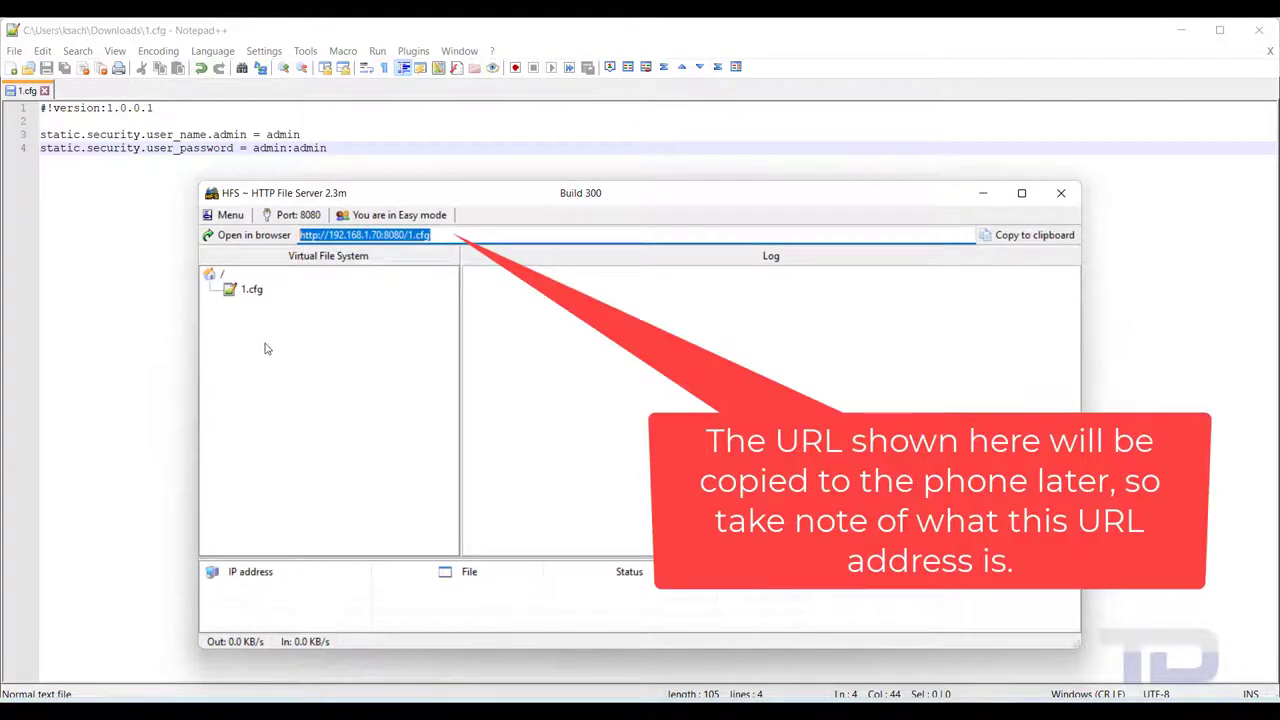
pyautogui.moveTo(300, 360)
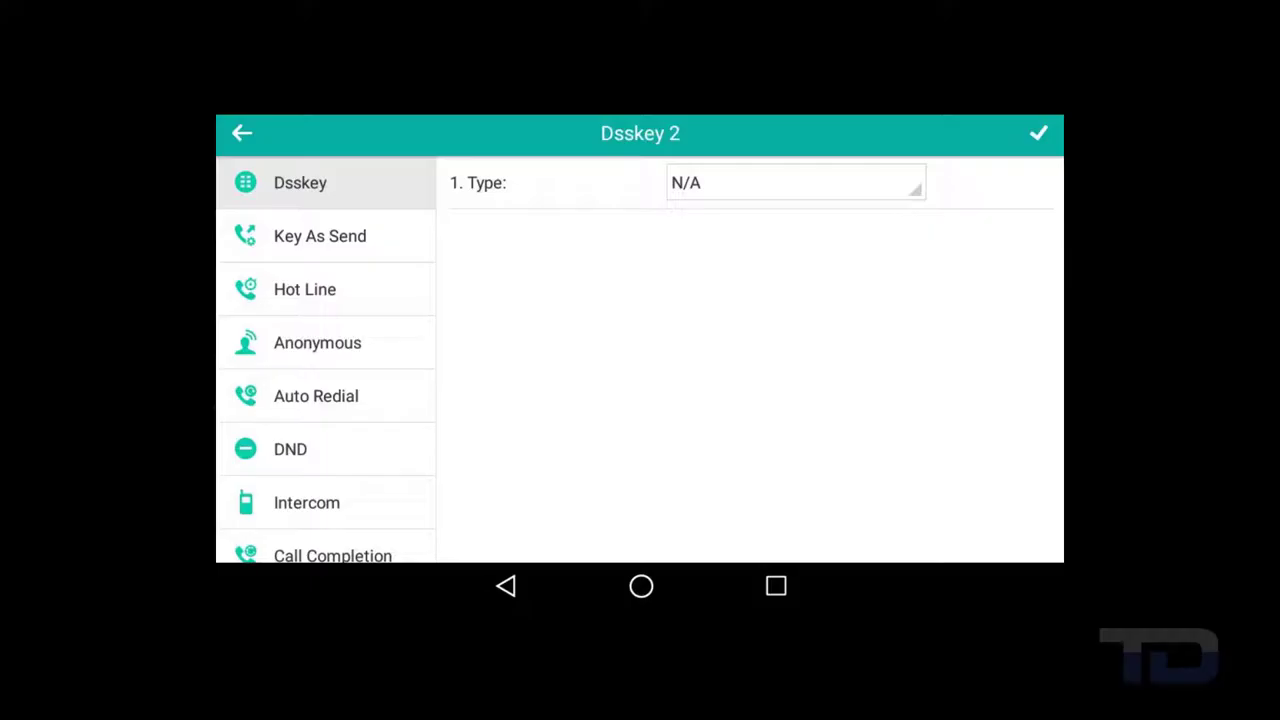
# Return to the DSS key grid and open empty key 17 for editing.
pyautogui.click(242, 132)
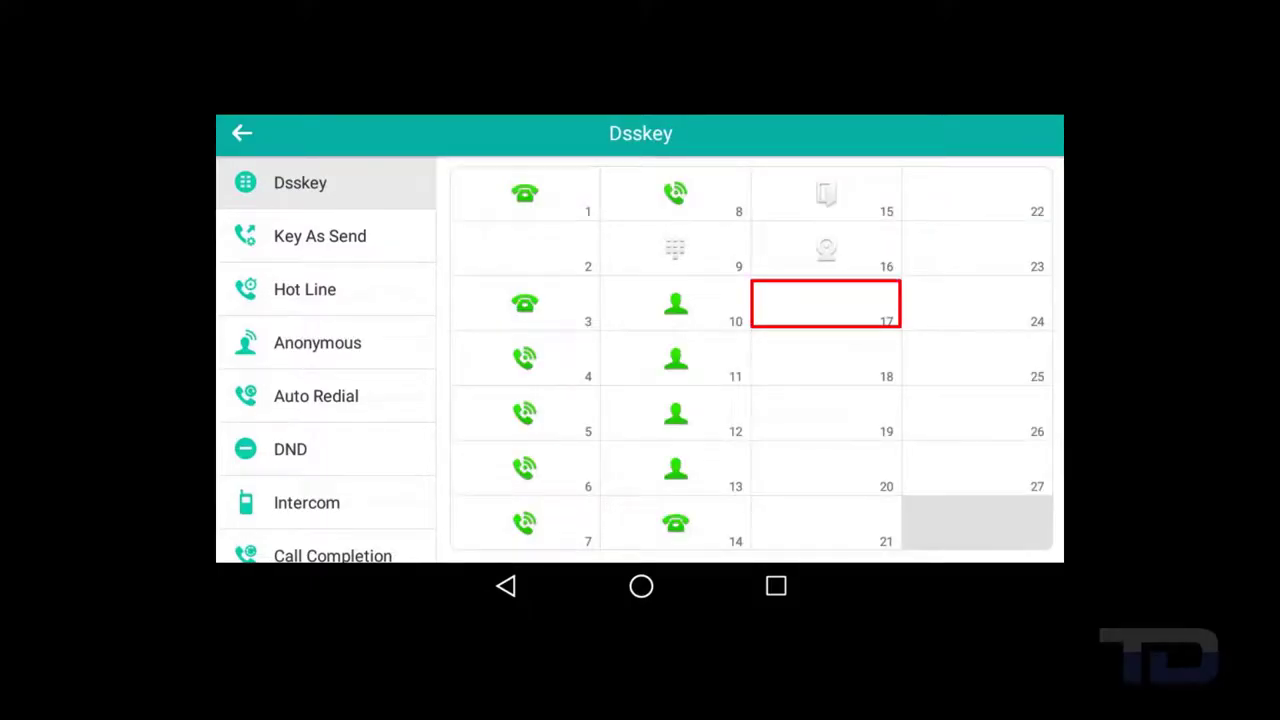
pyautogui.click(824, 304)
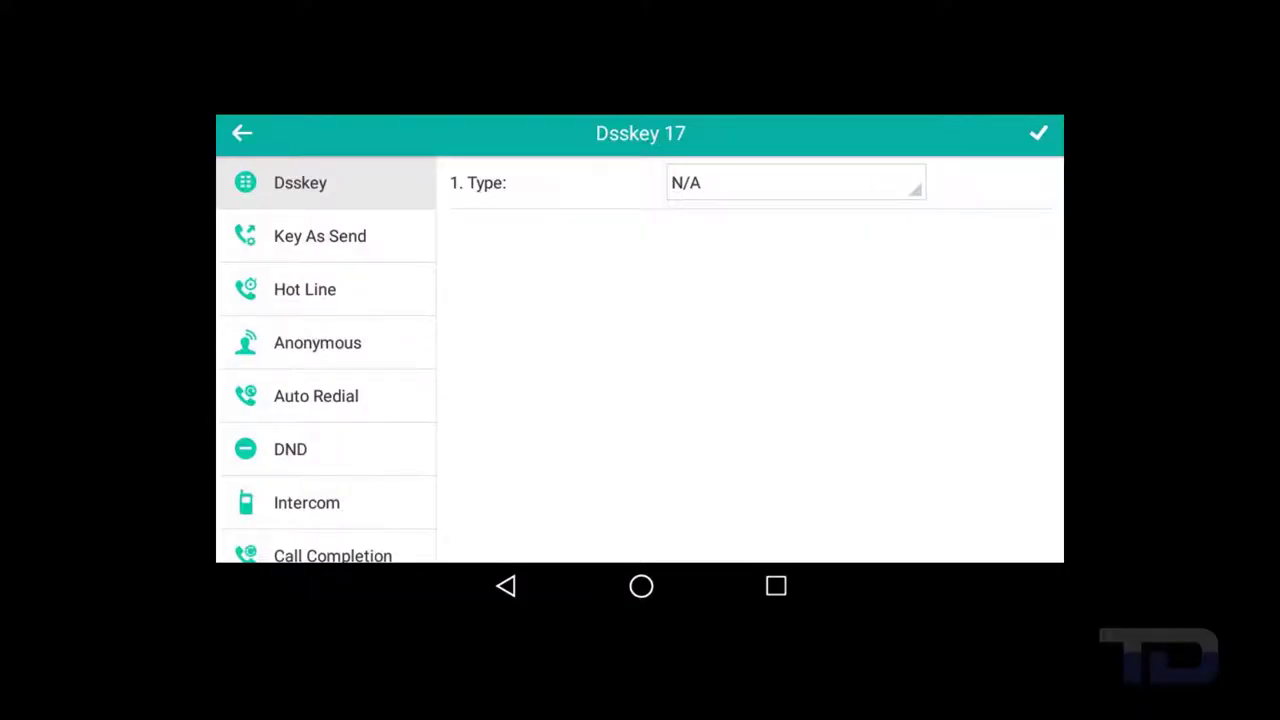
# Make key 17 a Key Event of type Zero Touch, save it and return to the home screen.
pyautogui.click(792, 182)
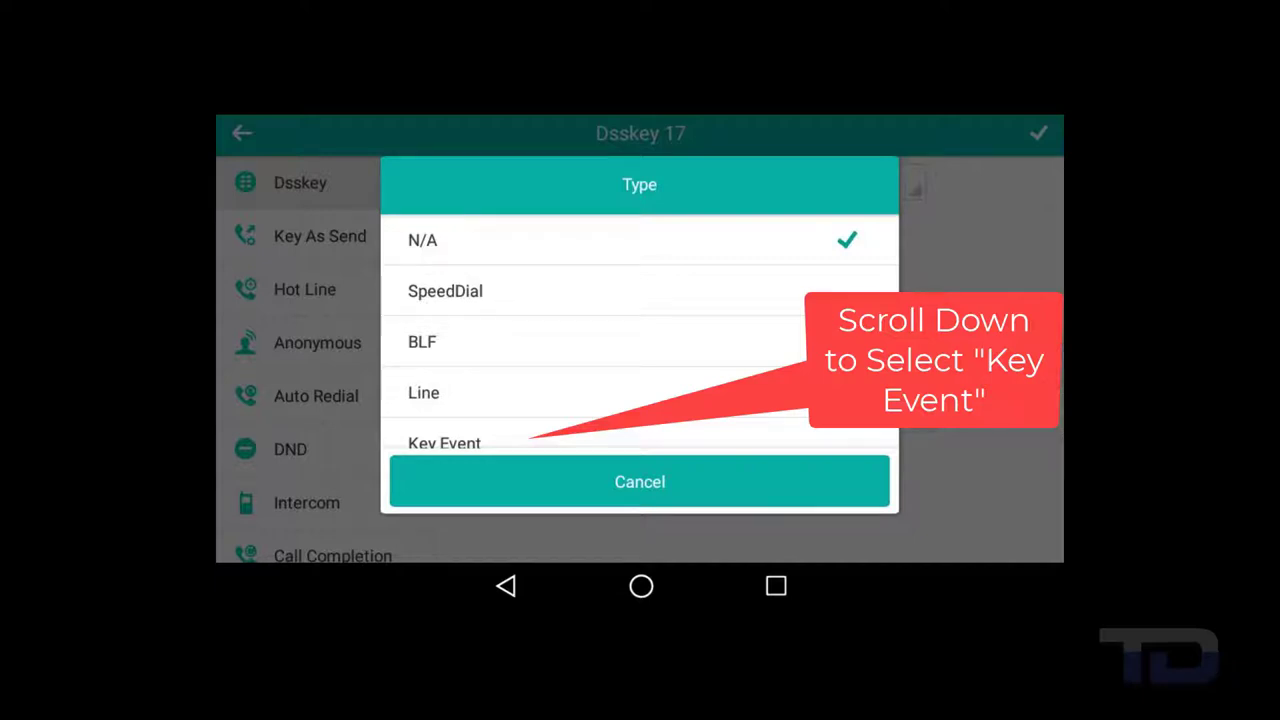
pyautogui.click(444, 444)
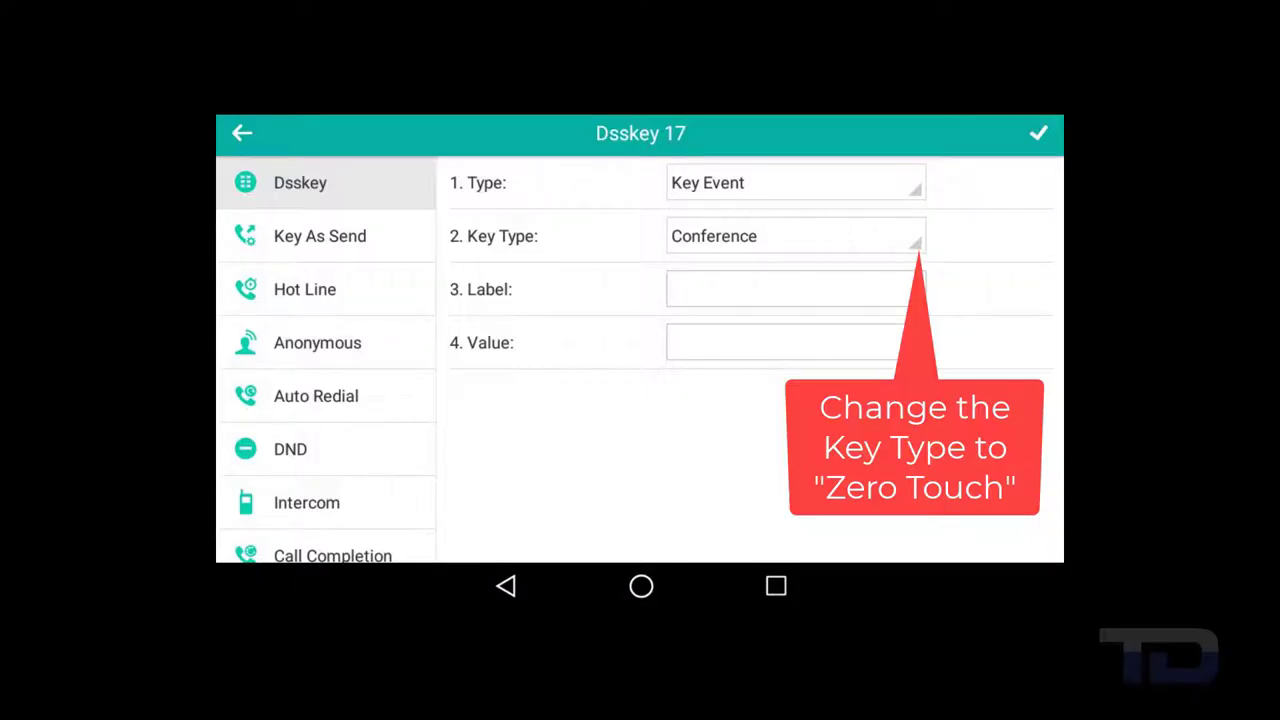
pyautogui.click(796, 236)
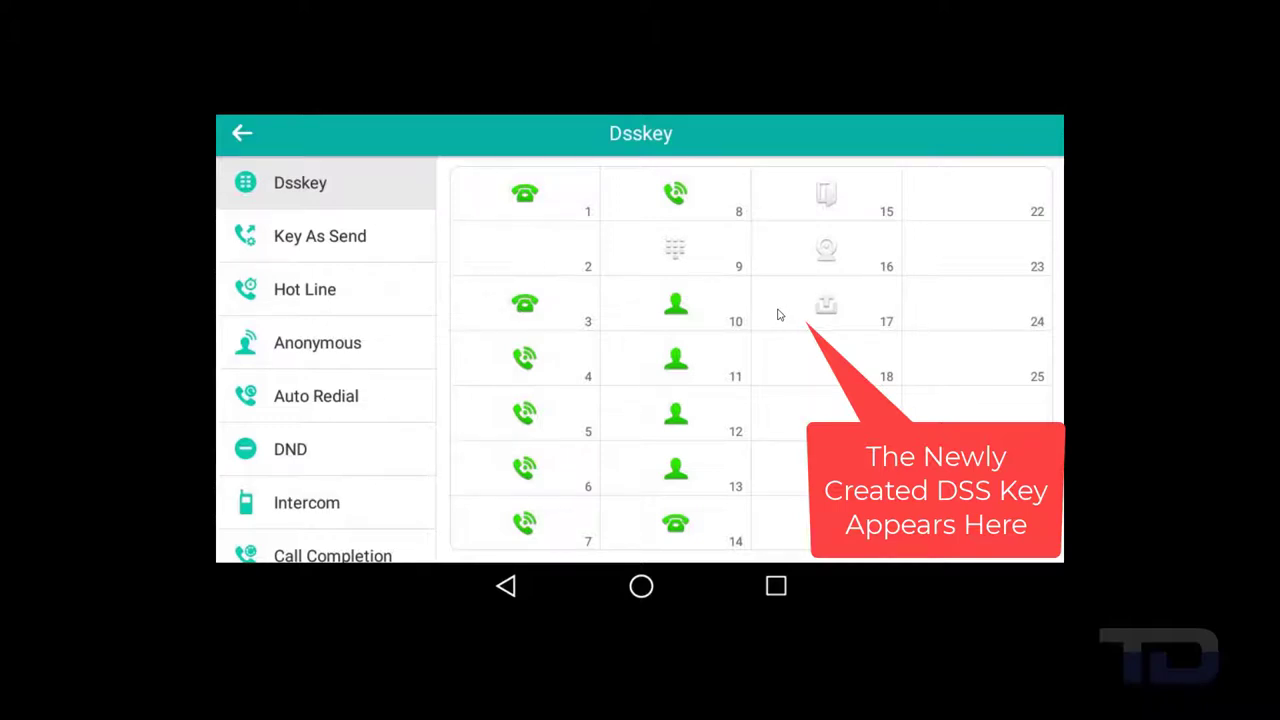
pyautogui.moveTo(836, 300)
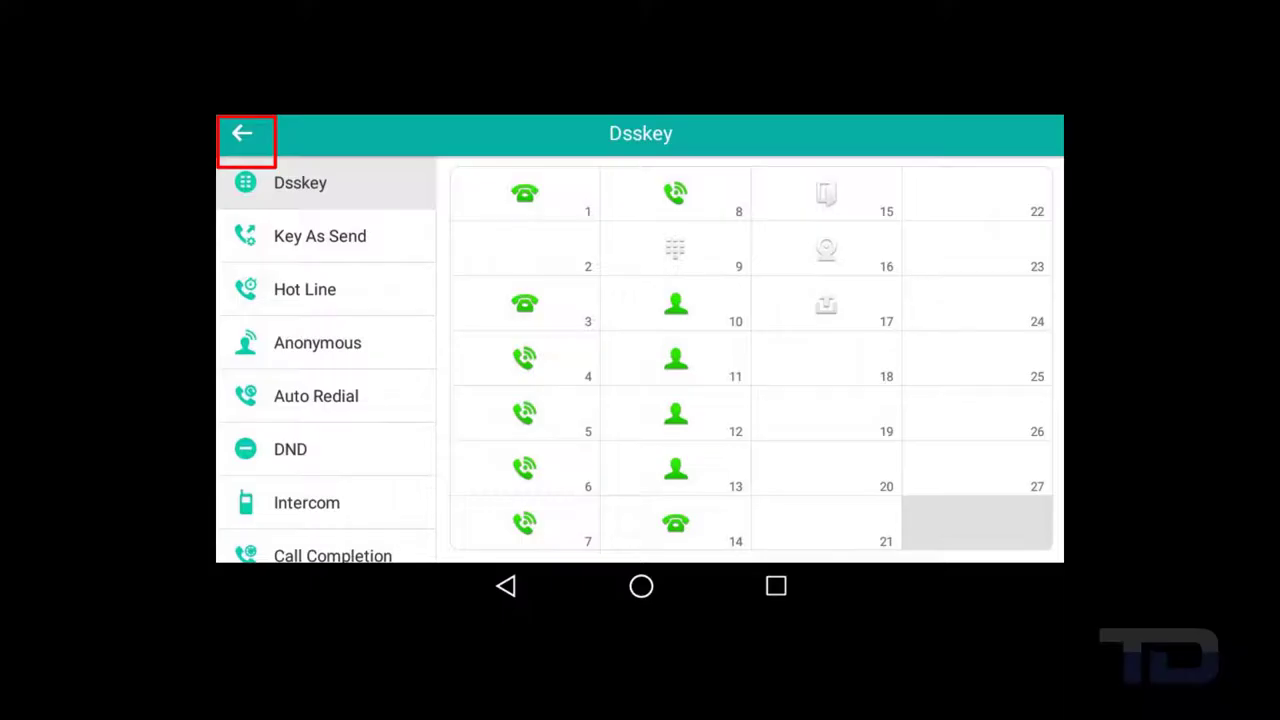
pyautogui.click(244, 132)
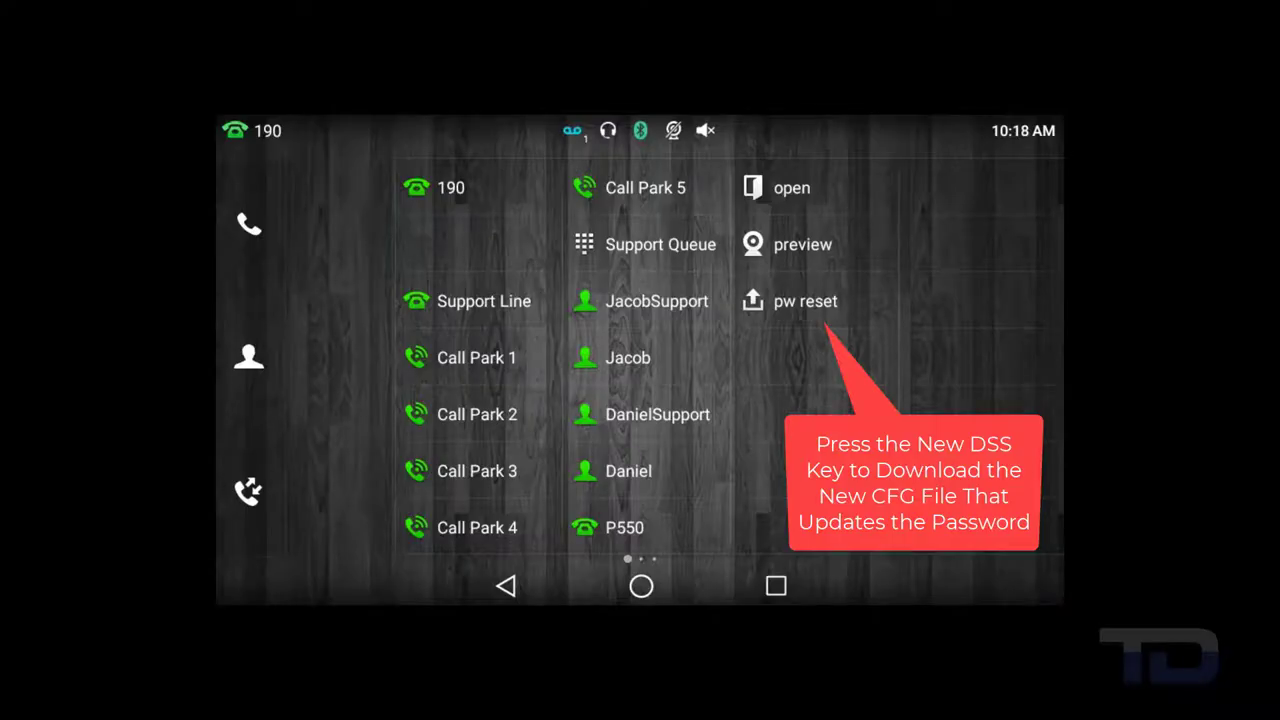
# Trigger the pw reset key and start its Zero Touch update toward the 1.cfg address.
pyautogui.click(804, 300)
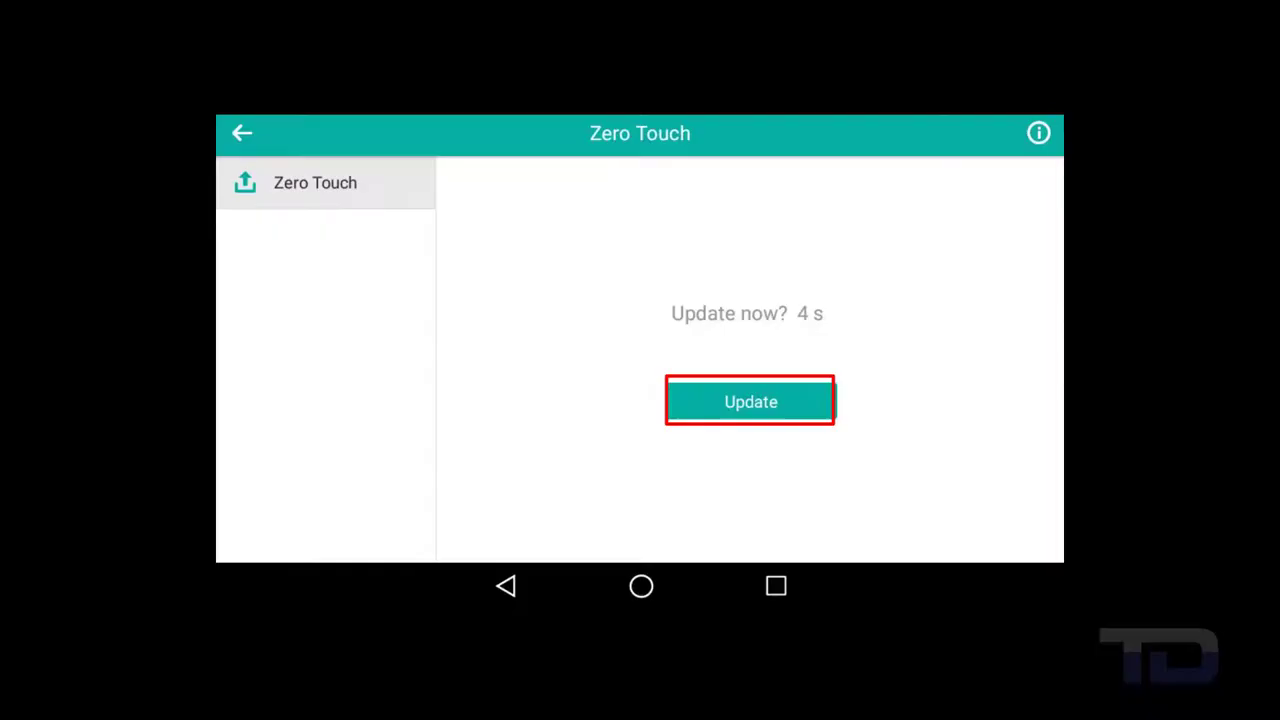
pyautogui.click(750, 400)
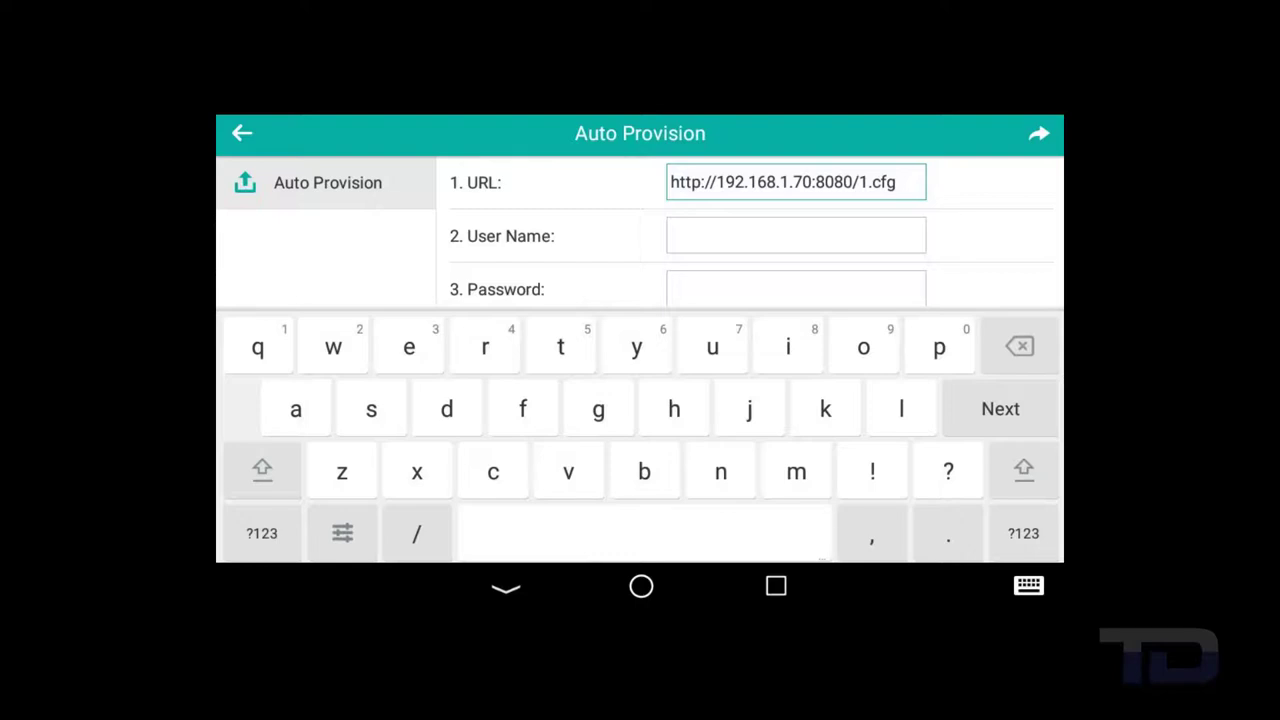
pyautogui.click(1038, 132)
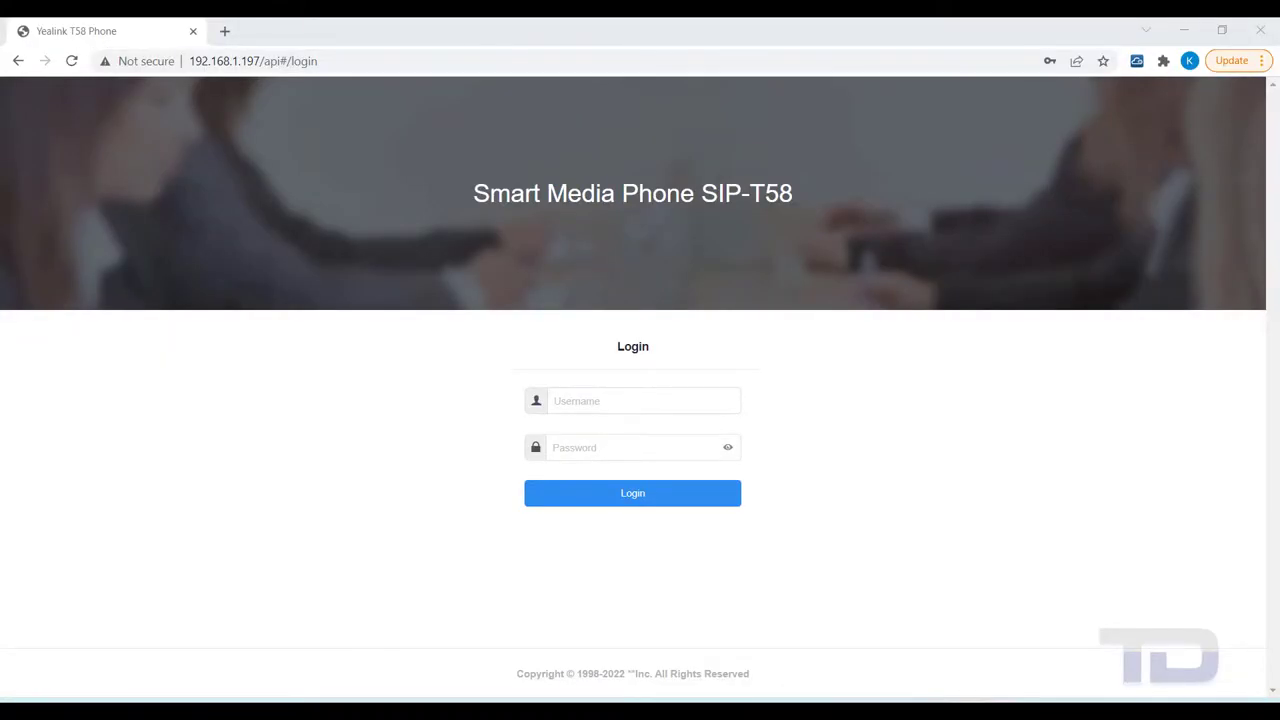
pyautogui.click(644, 400)
pyautogui.write('admin')
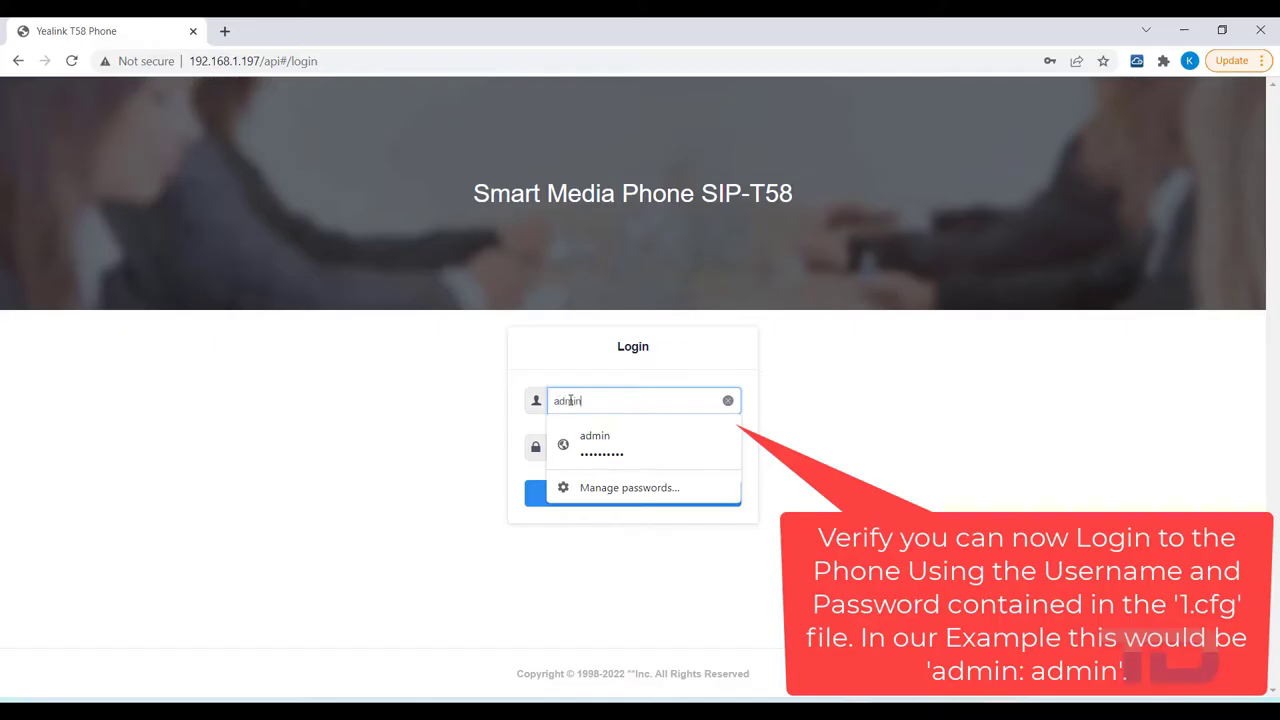
pyautogui.click(594, 444)
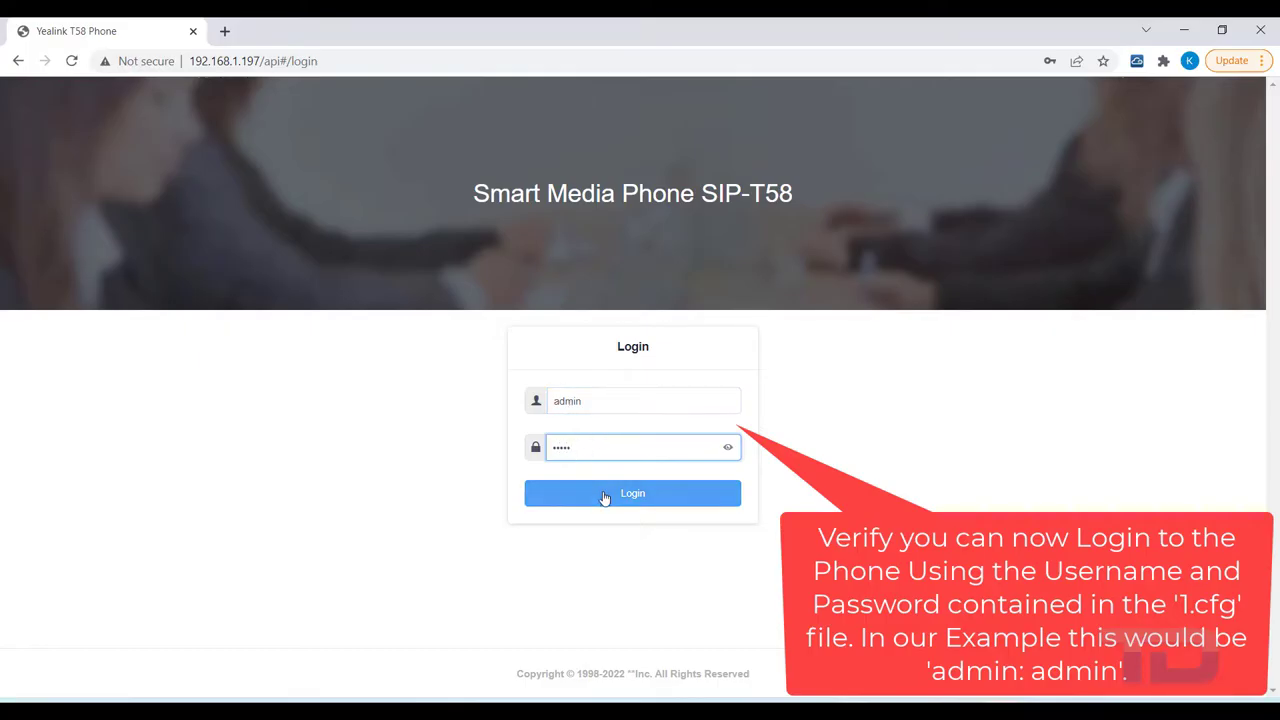
pyautogui.click(632, 492)
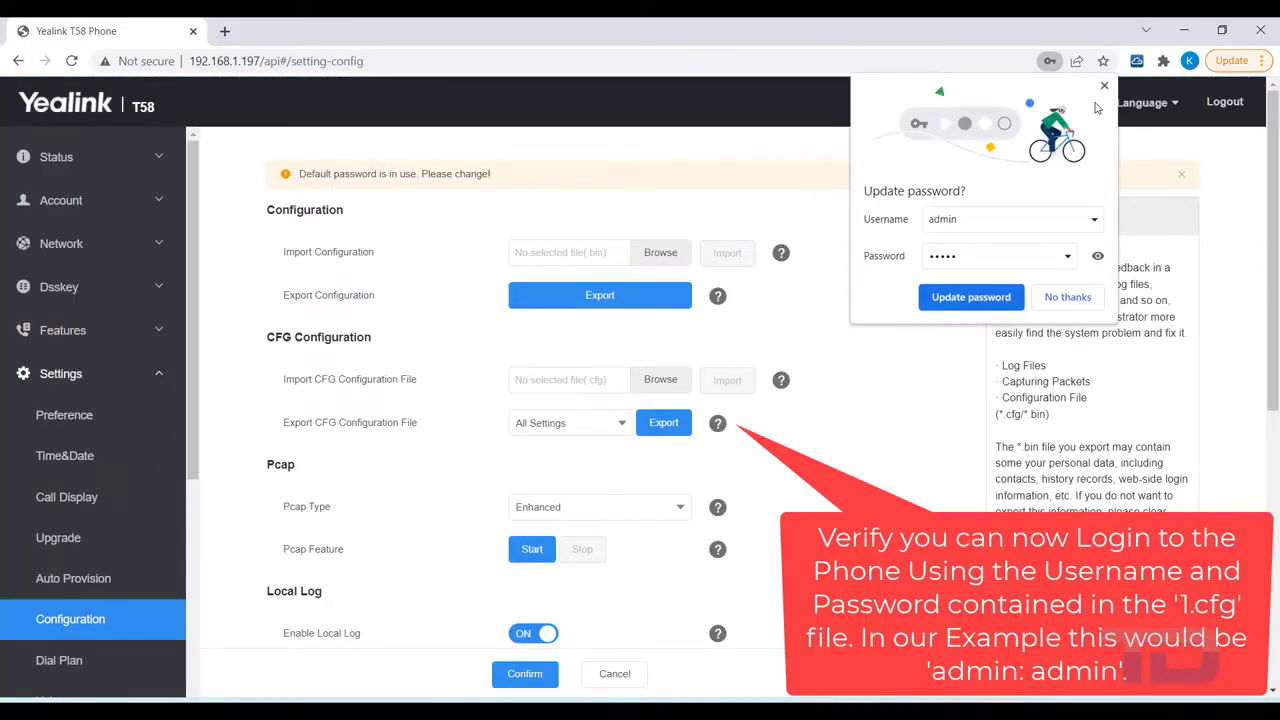